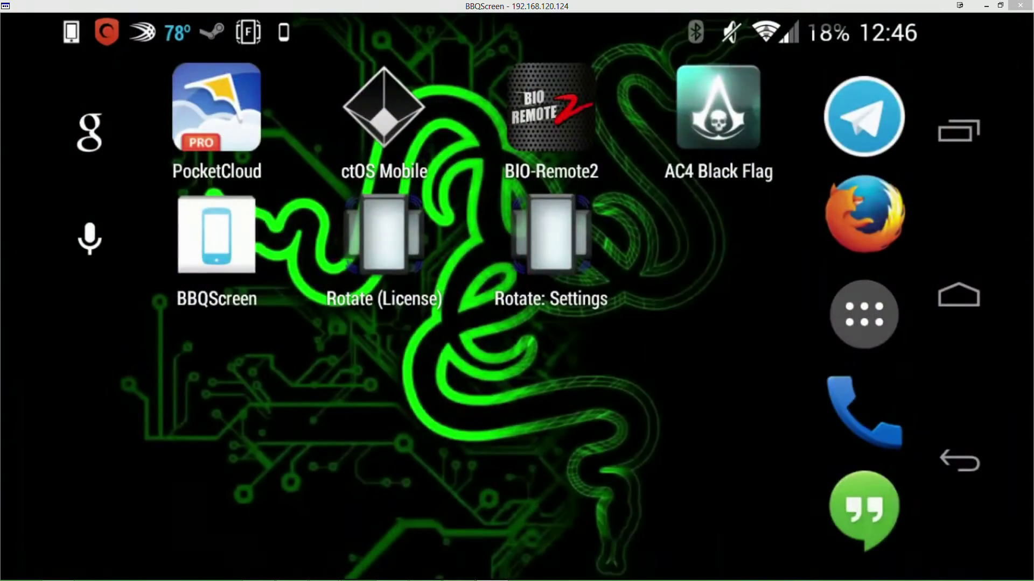
Show BBQScreen's settings with Screen sharing ON and the phone's streaming address.
left_click(216, 234)
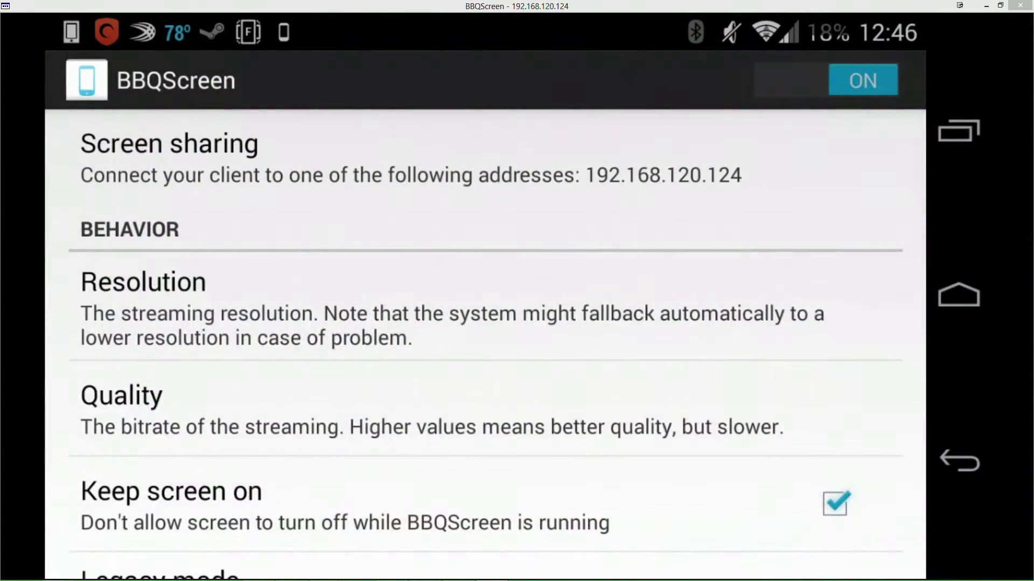
scroll("down", 3)
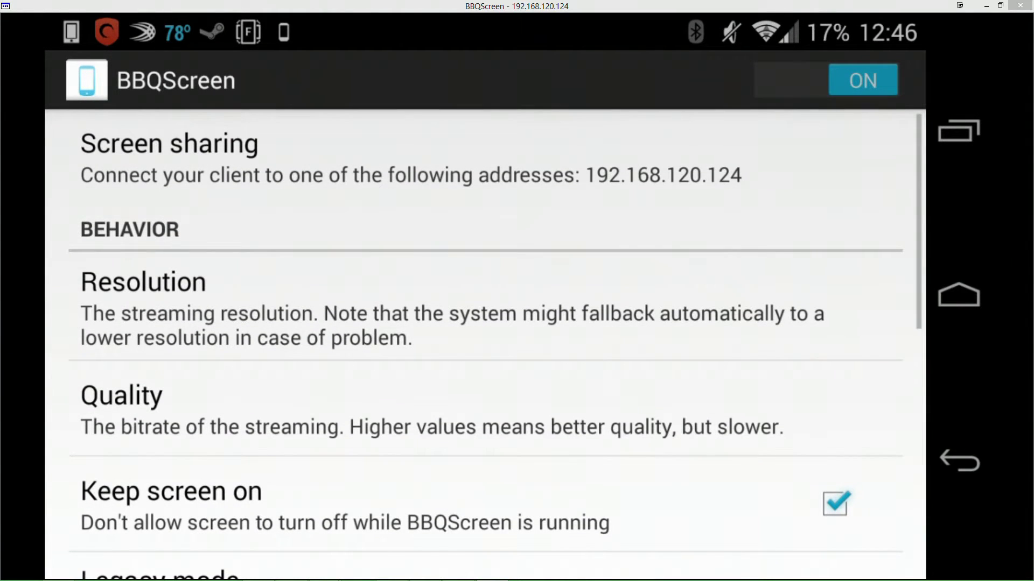
Start ctOS Mobile and let it load to the main menu beside the city map.
left_click(956, 295)
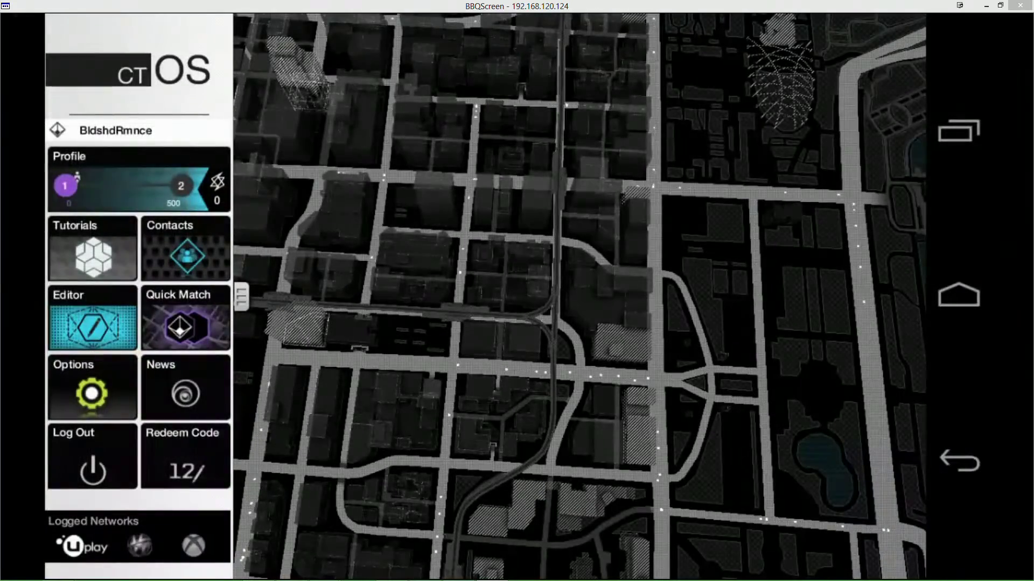
left_click(185, 454)
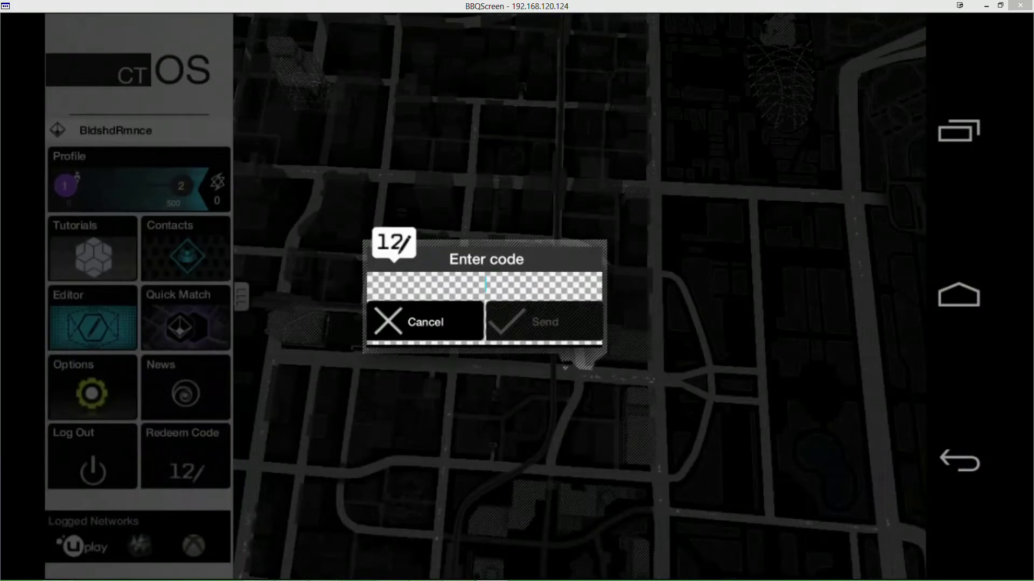
left_click(423, 322)
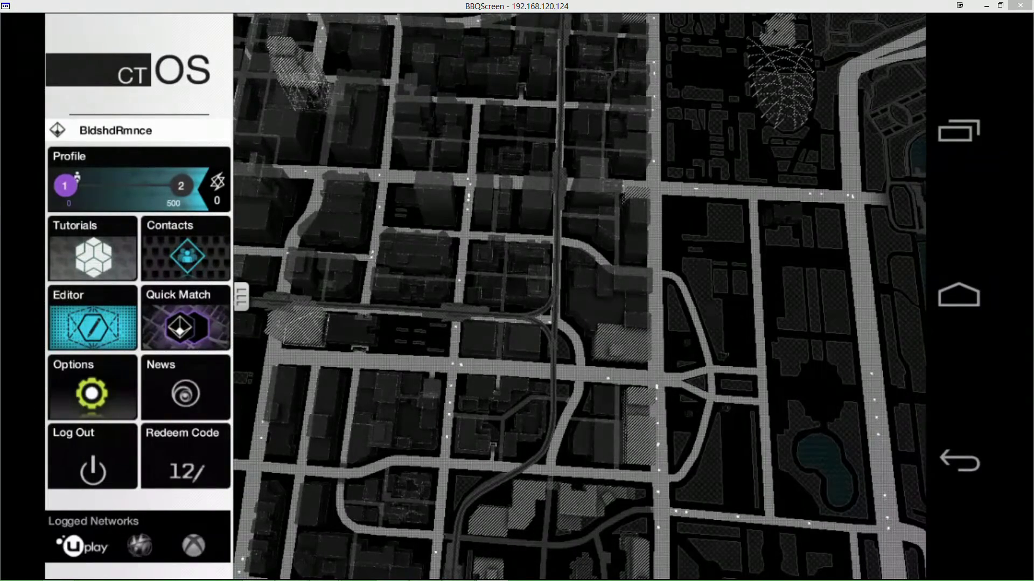
left_click(92, 387)
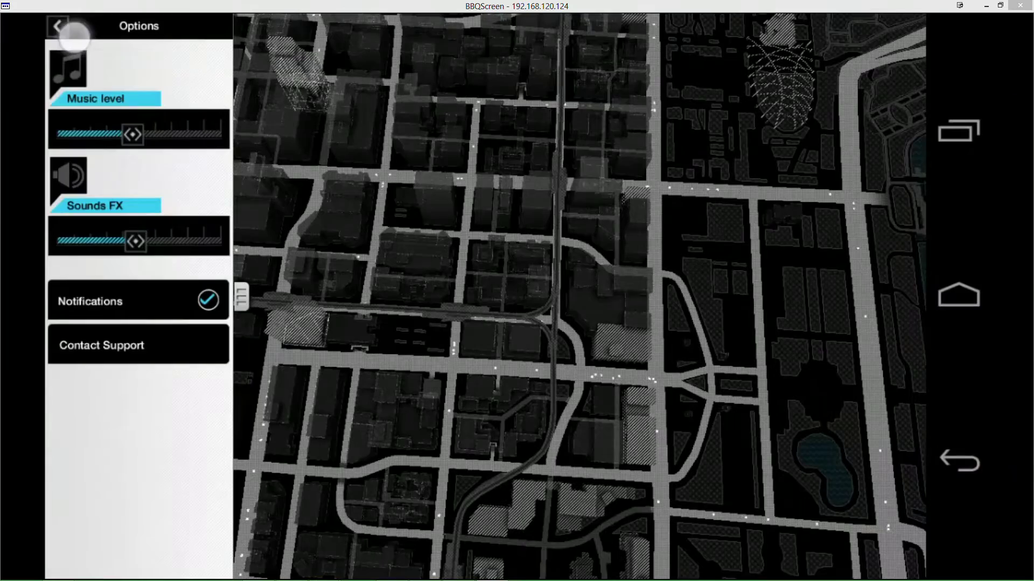
left_click(58, 26)
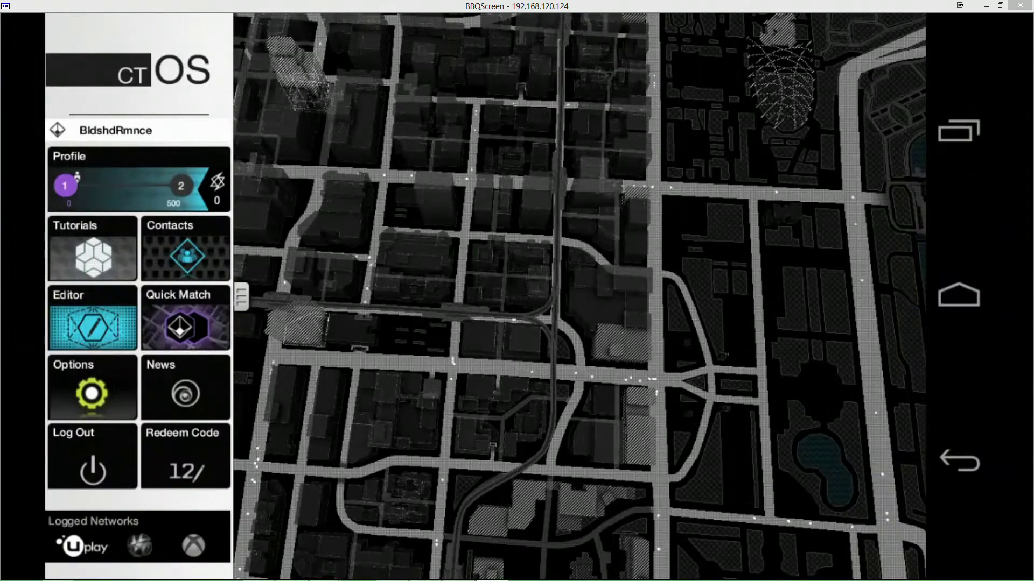
left_click(91, 319)
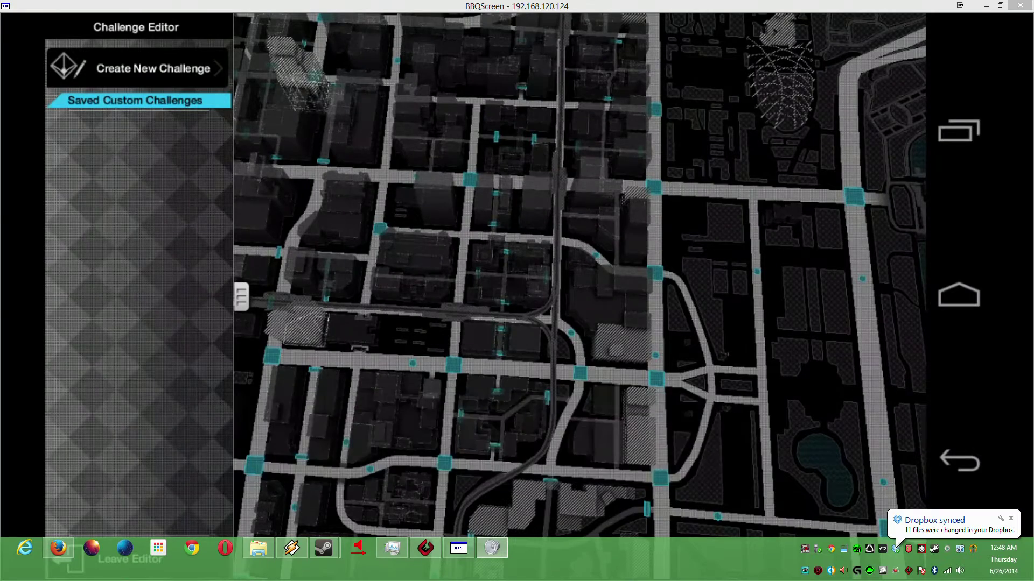
left_click(132, 550)
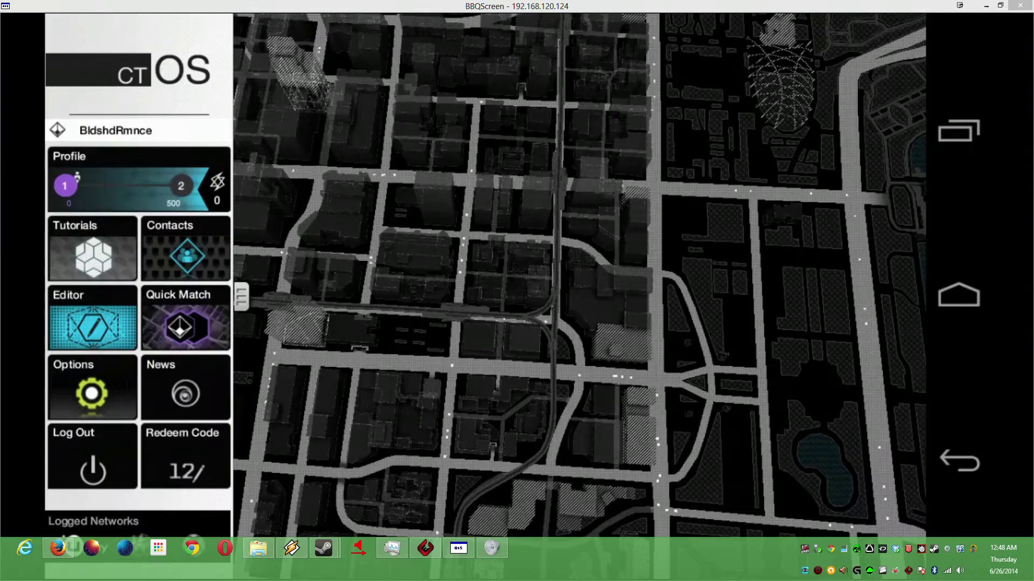
Enter the Tutorials list and acknowledge the welcome mission message.
left_click(139, 180)
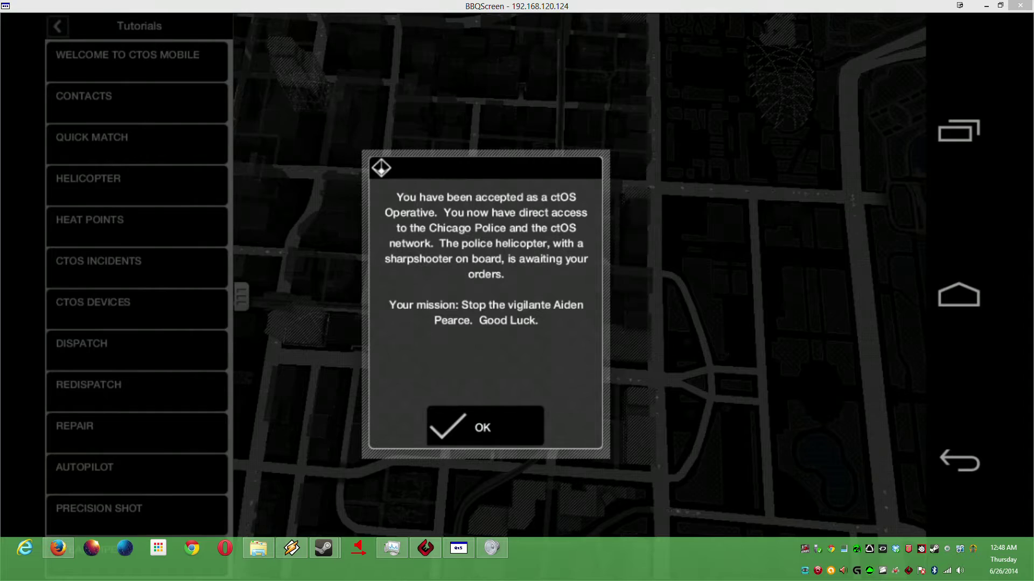
mouse_move(601, 497)
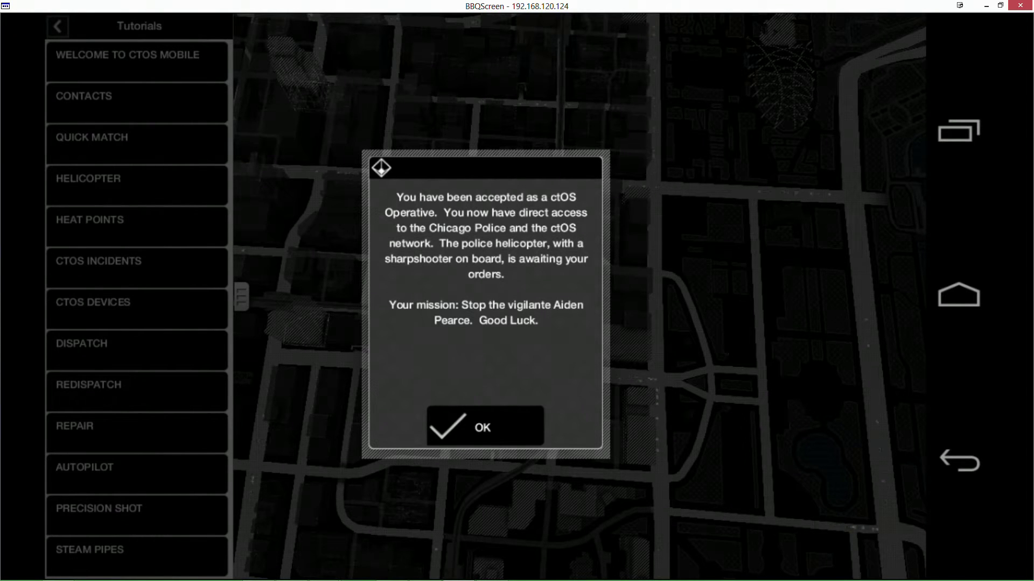
left_click(485, 426)
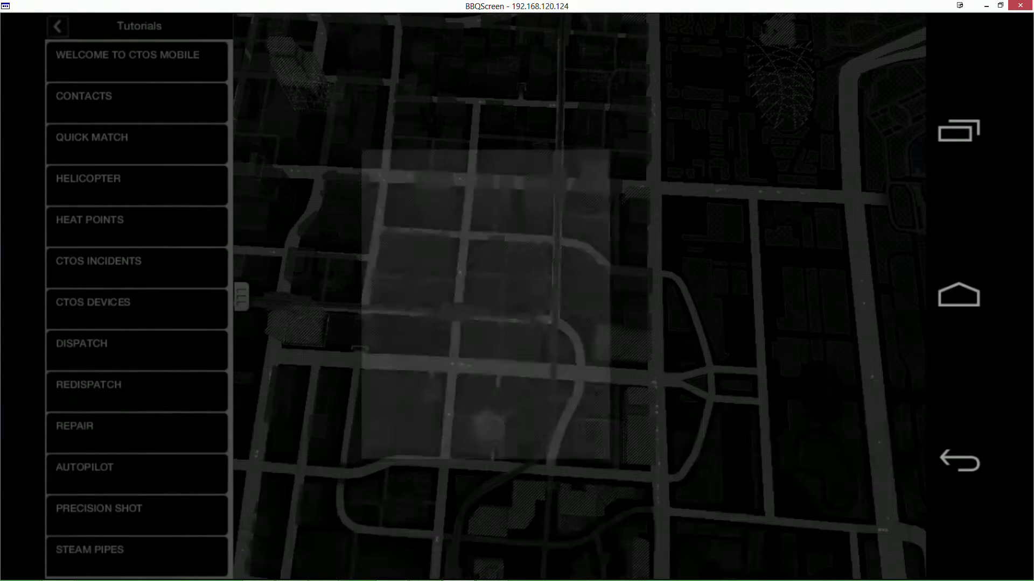
left_click(57, 26)
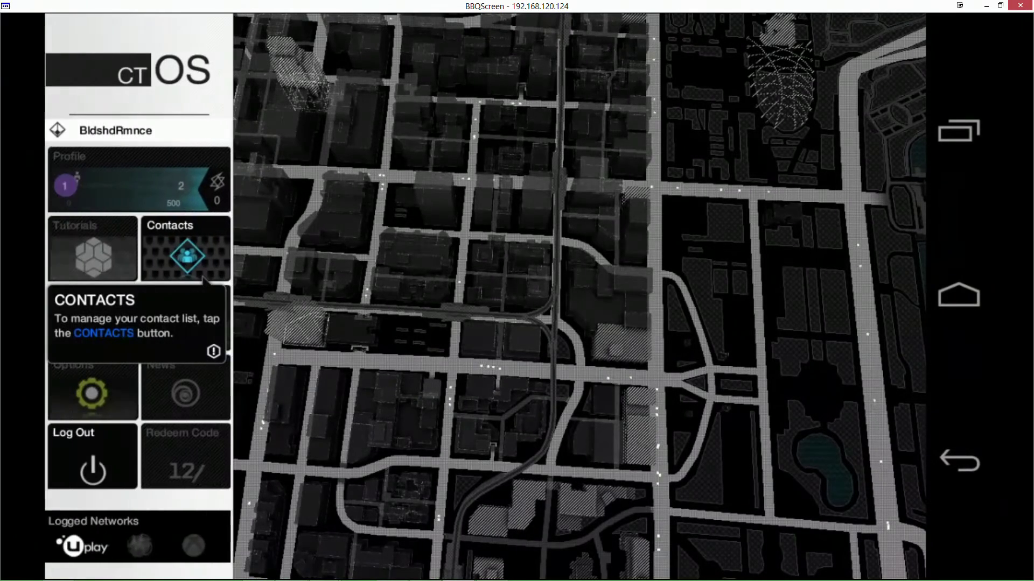
Follow the Contacts tutorial through the contact list tips back to the main menu.
left_click(185, 252)
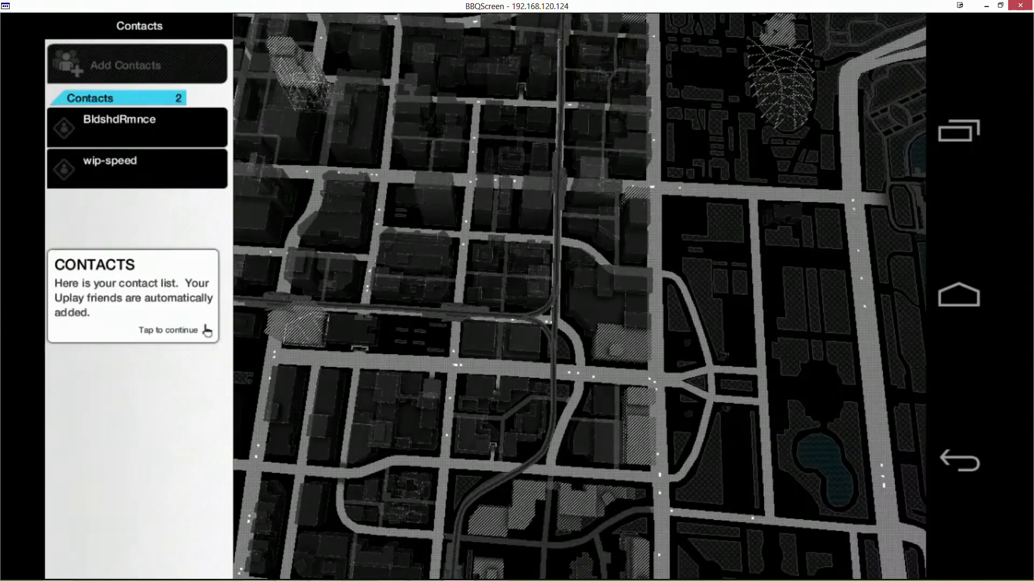
left_click(176, 329)
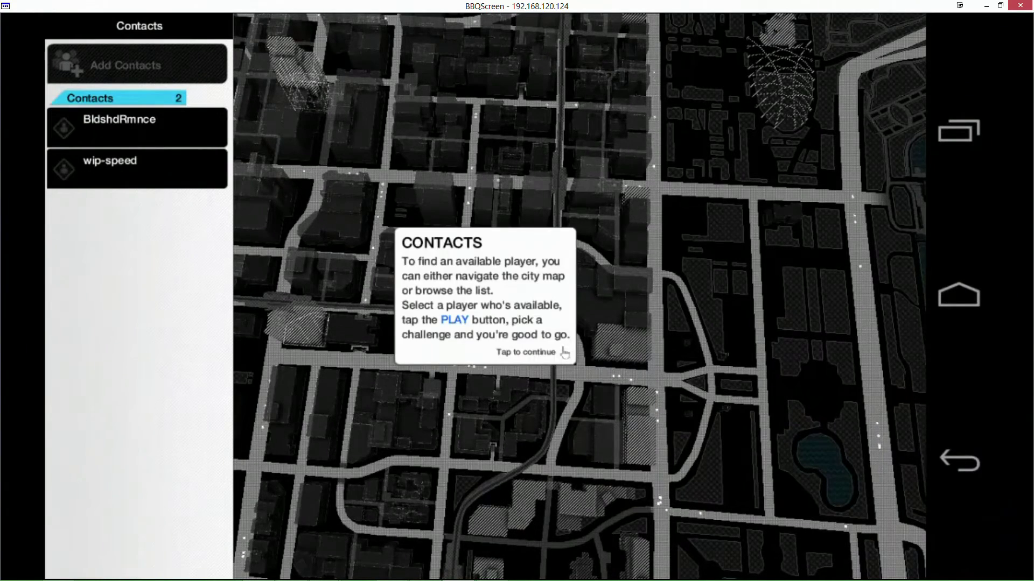
left_click(526, 351)
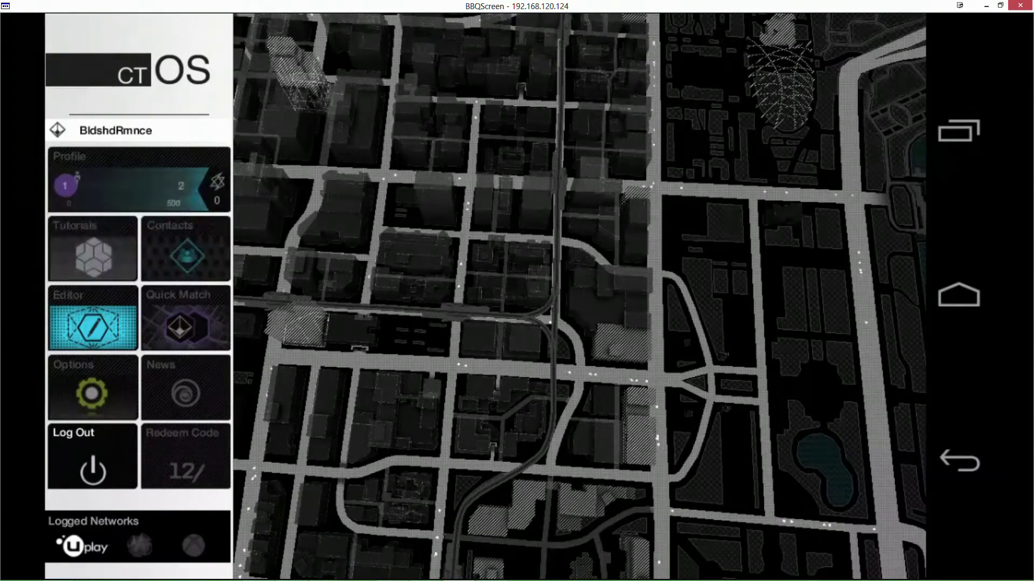
Play the Helicopter tutorial, continuing past the avatar and Wi-Fi control radius tips.
left_click(93, 249)
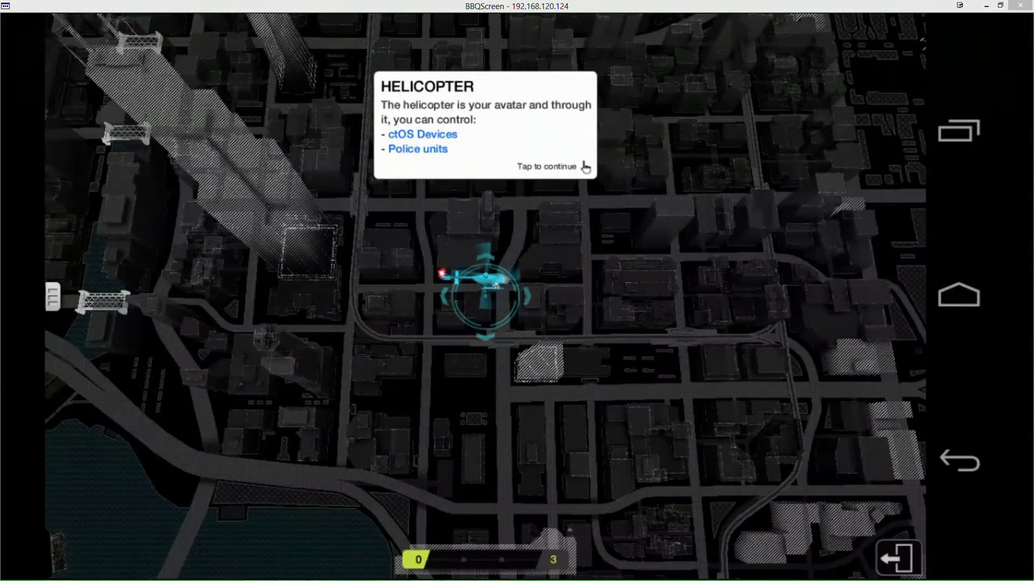
left_click(546, 166)
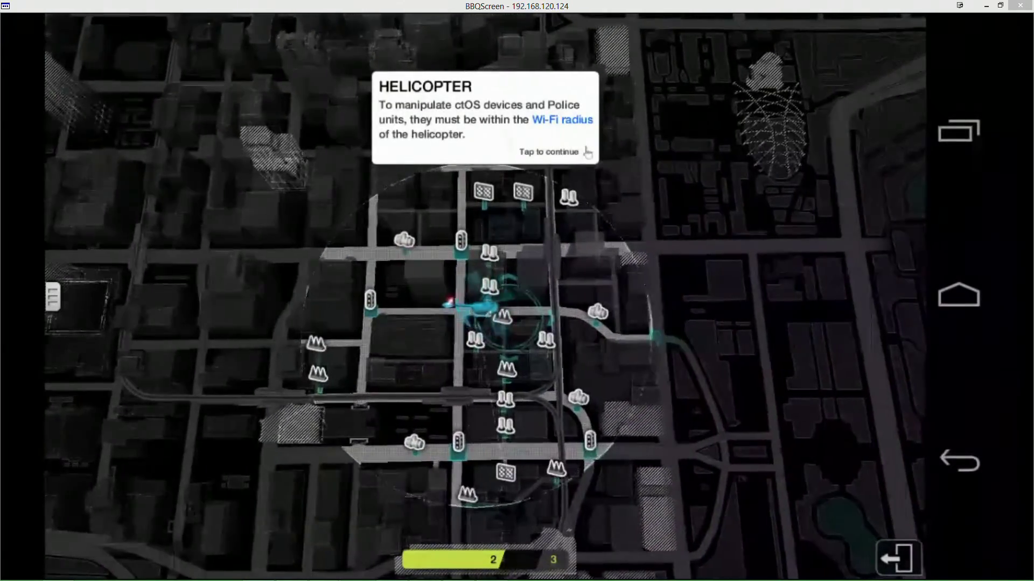
left_click(548, 151)
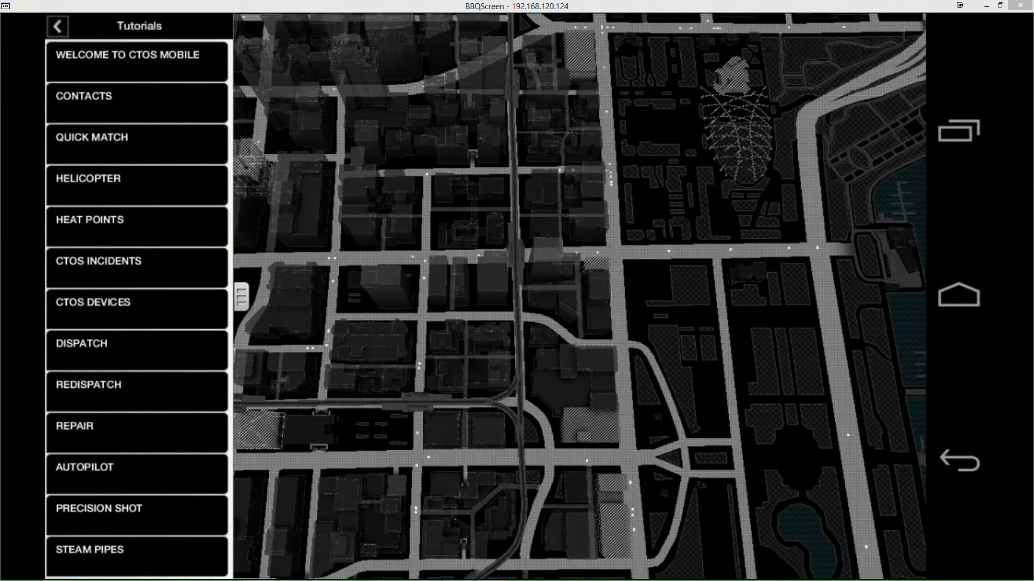
Play the Heat Points tutorial past the maximum, special powers and sharpshooter tips.
left_click(136, 220)
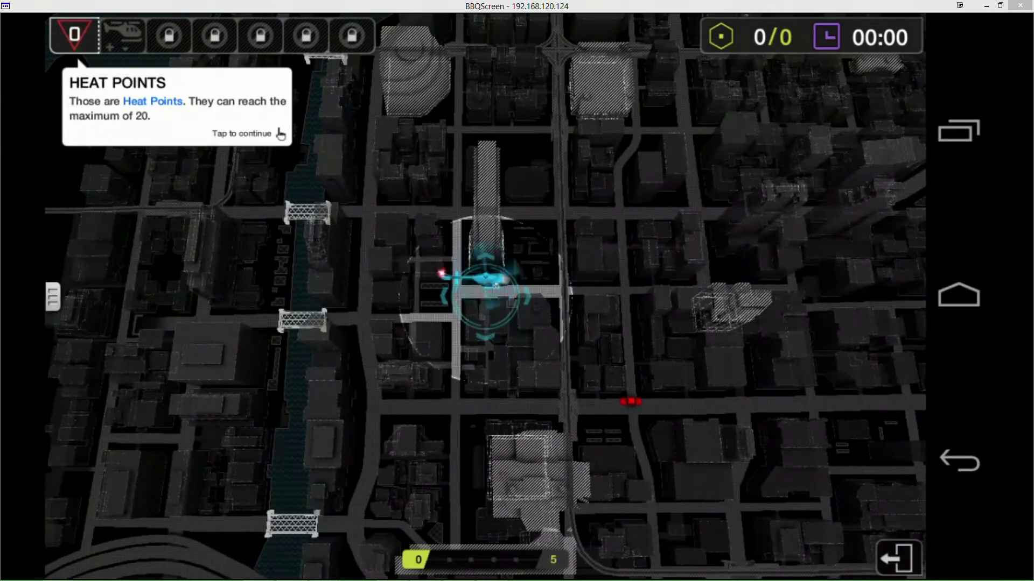
left_click(240, 133)
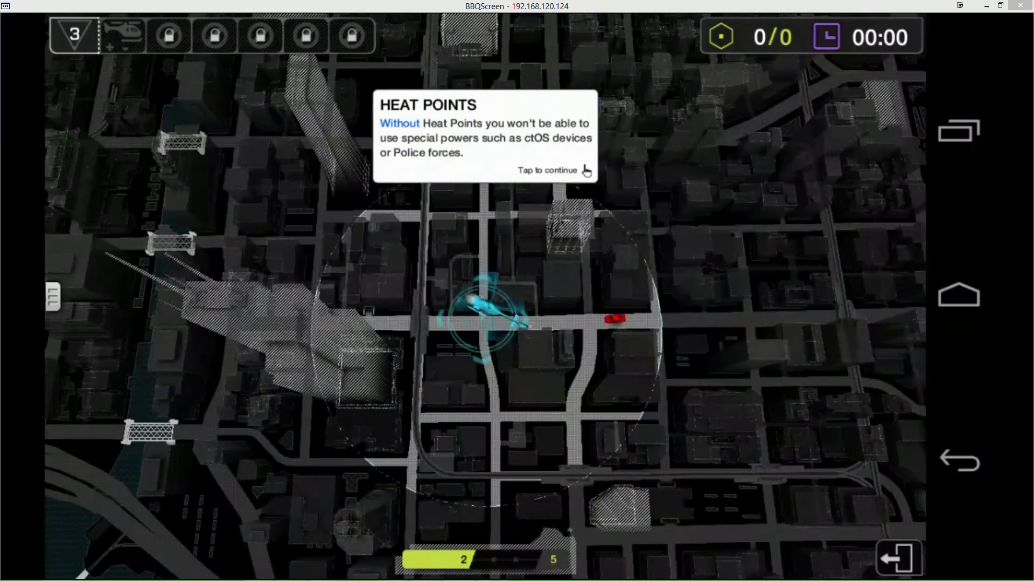
left_click(547, 170)
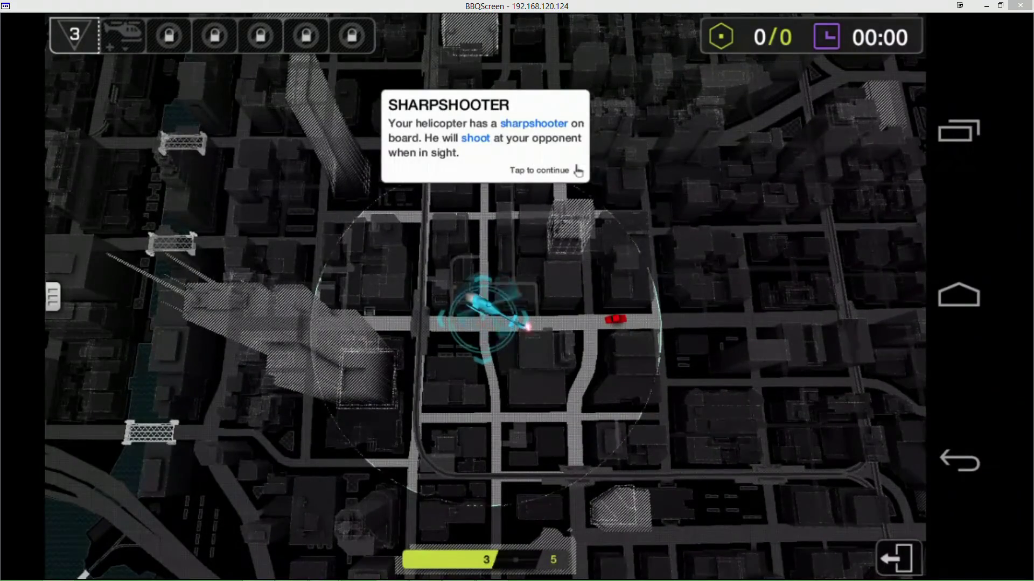
left_click(538, 170)
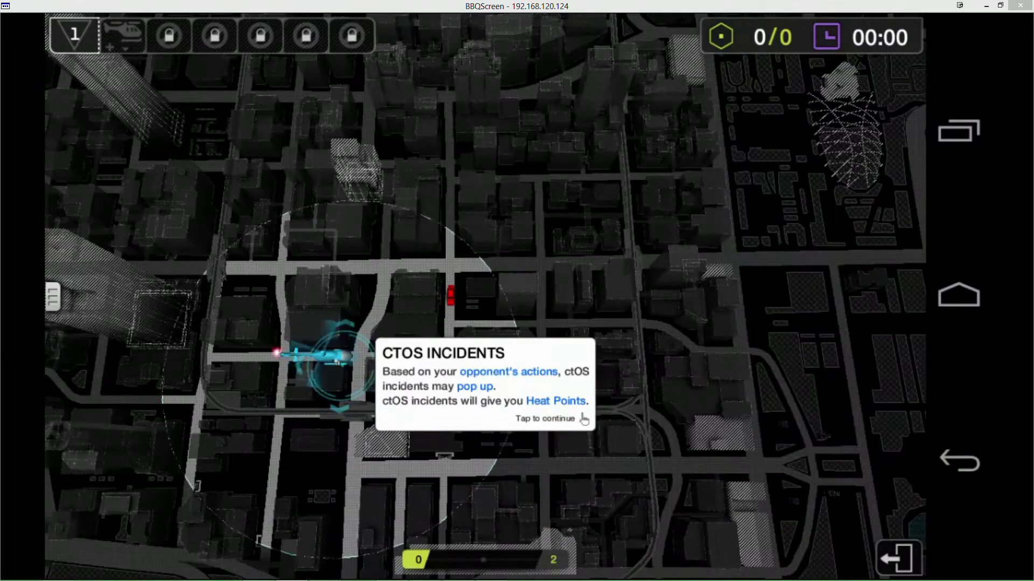
Dismiss the ctOS Incidents heat points tip to end the tutorial.
left_click(545, 419)
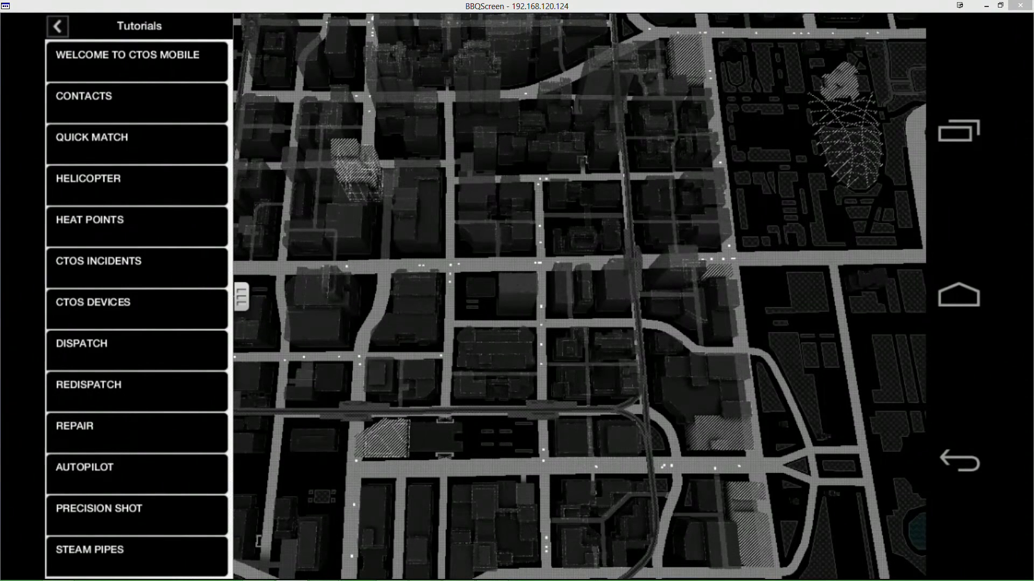
Play the ctOS Devices tutorial, arming a blocker near the opponent's car.
left_click(137, 303)
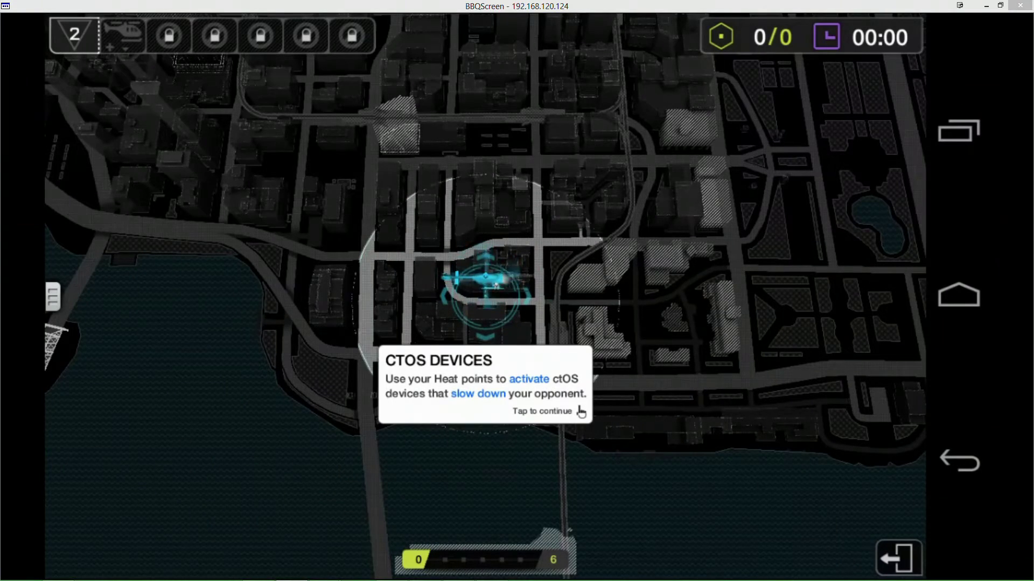
left_click(541, 410)
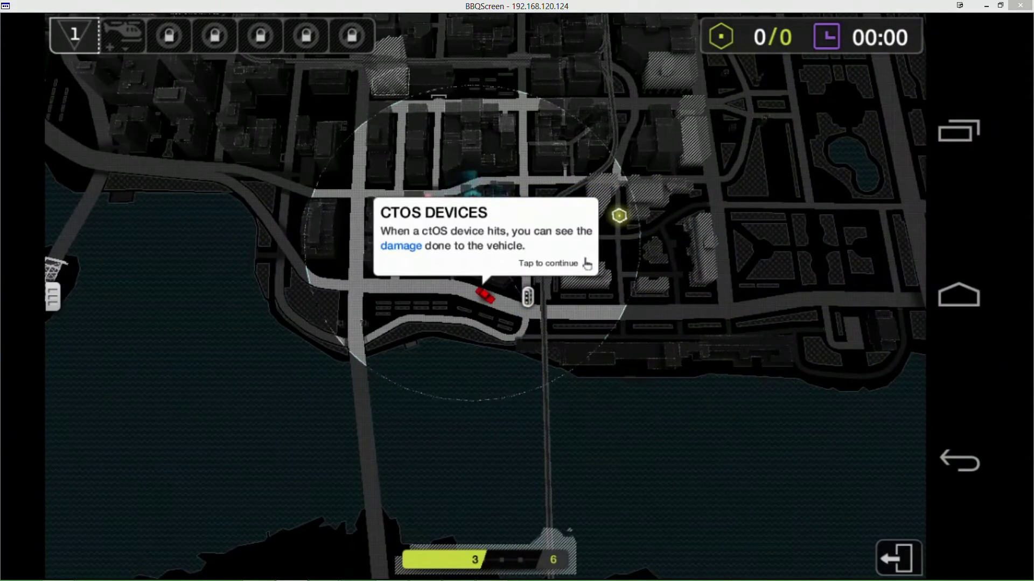
left_click(547, 263)
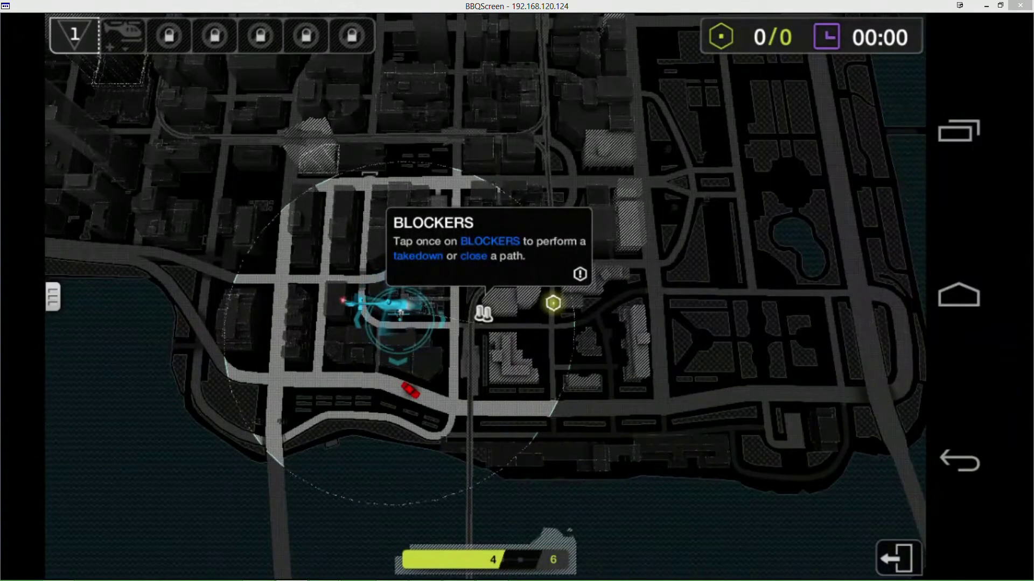
left_click(484, 313)
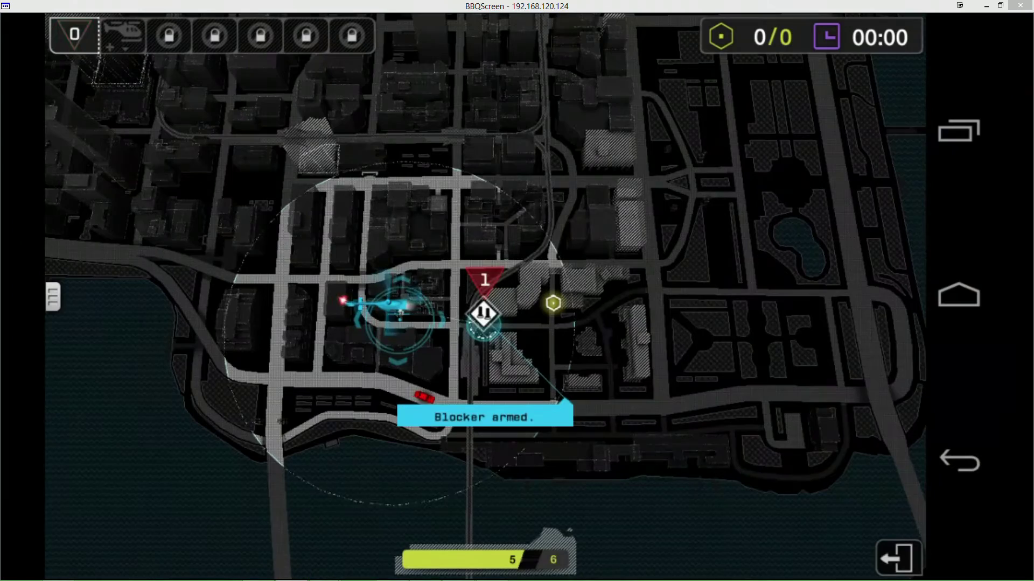
left_click(72, 36)
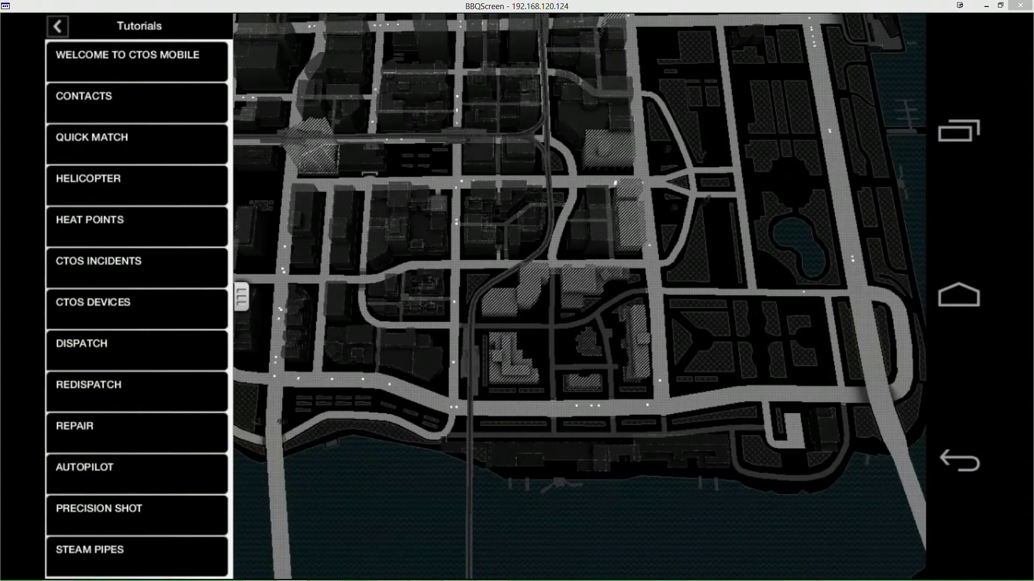
Play the Dispatch tutorial, sending a patrol car and continuing past the cost and call-back tips.
left_click(137, 343)
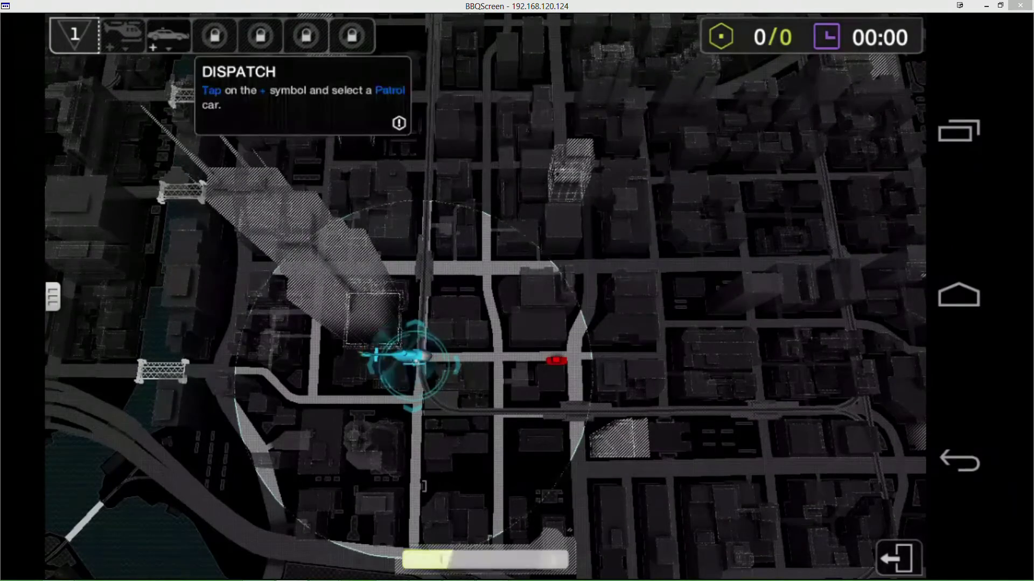
left_click(168, 37)
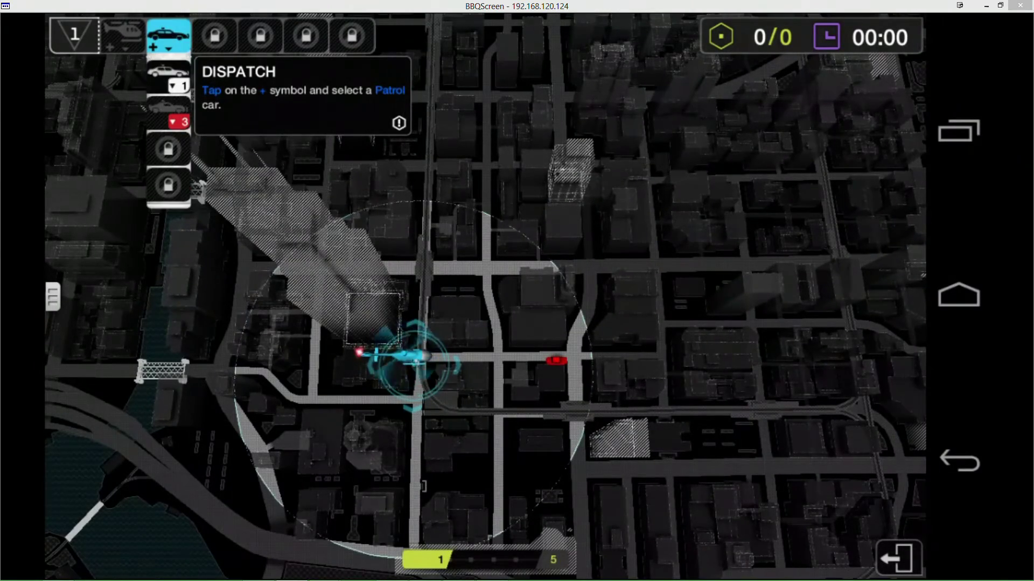
left_click(168, 37)
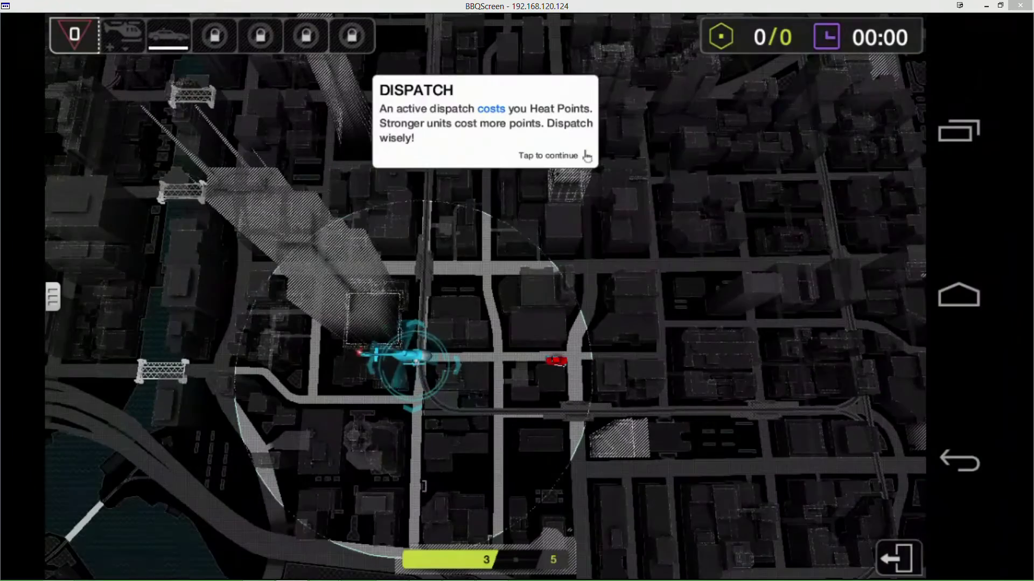
left_click(548, 155)
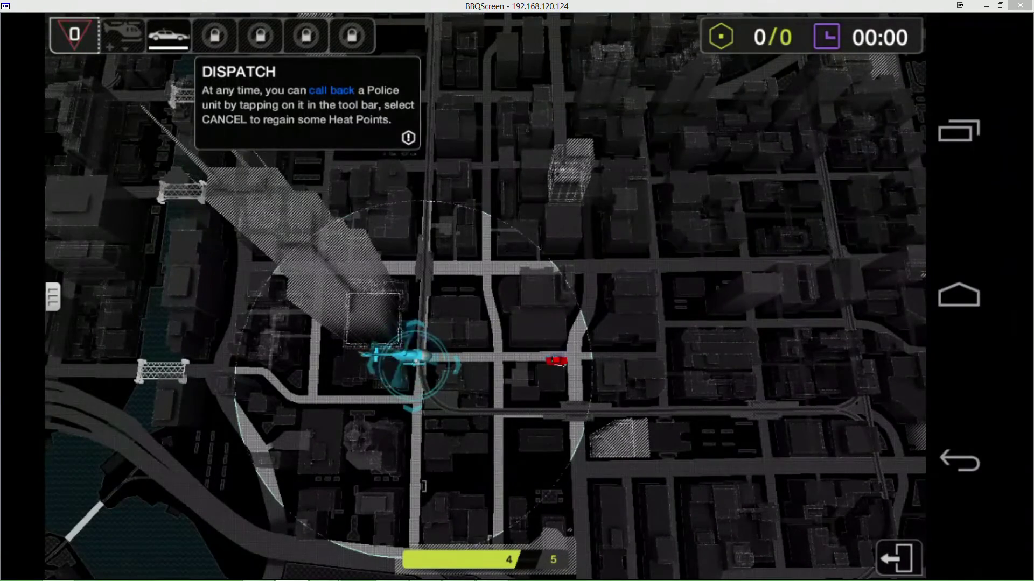
left_click(168, 36)
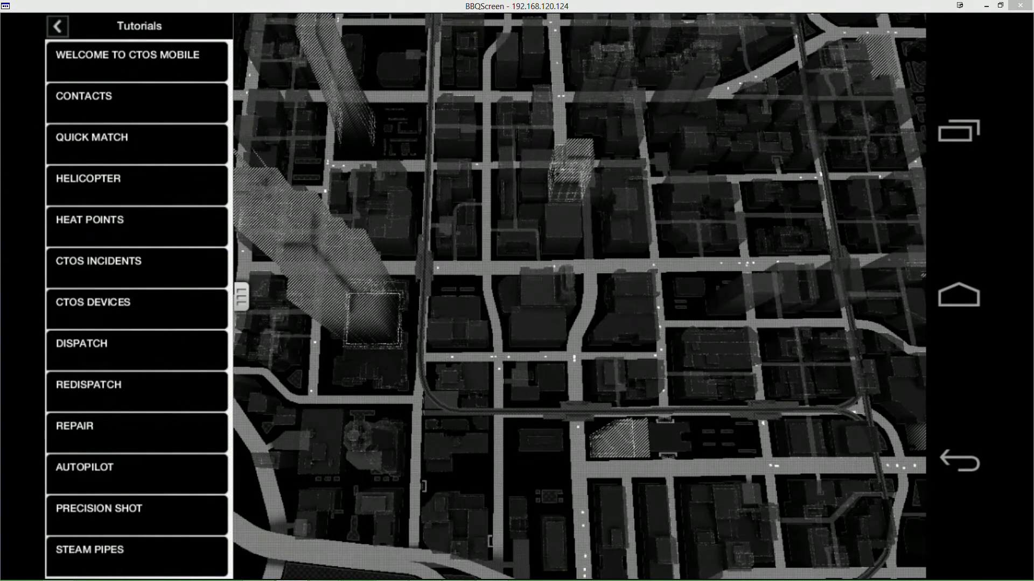
Play the Redispatch tutorial, redispatching the unit within the time limit.
left_click(137, 386)
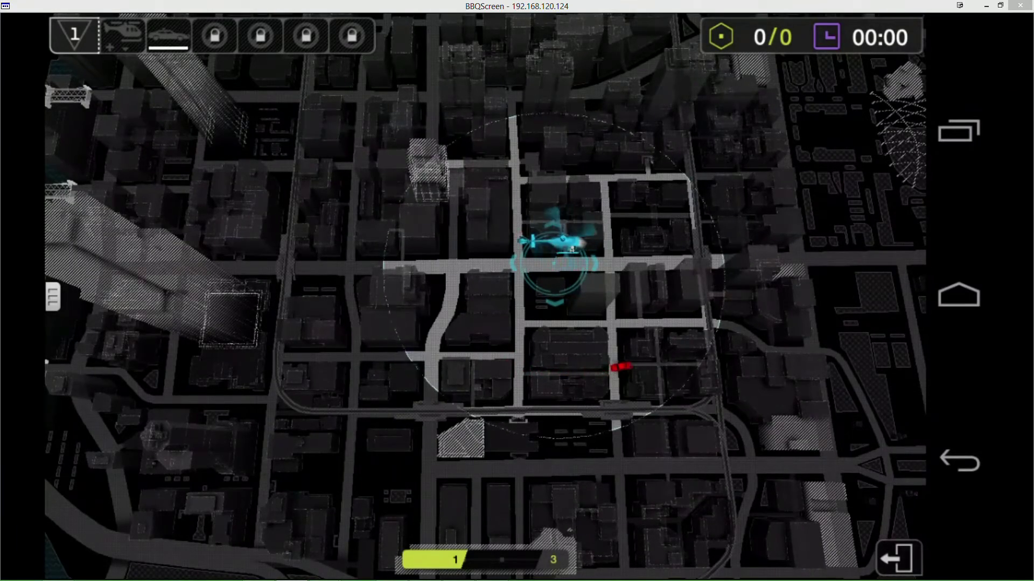
left_click(169, 34)
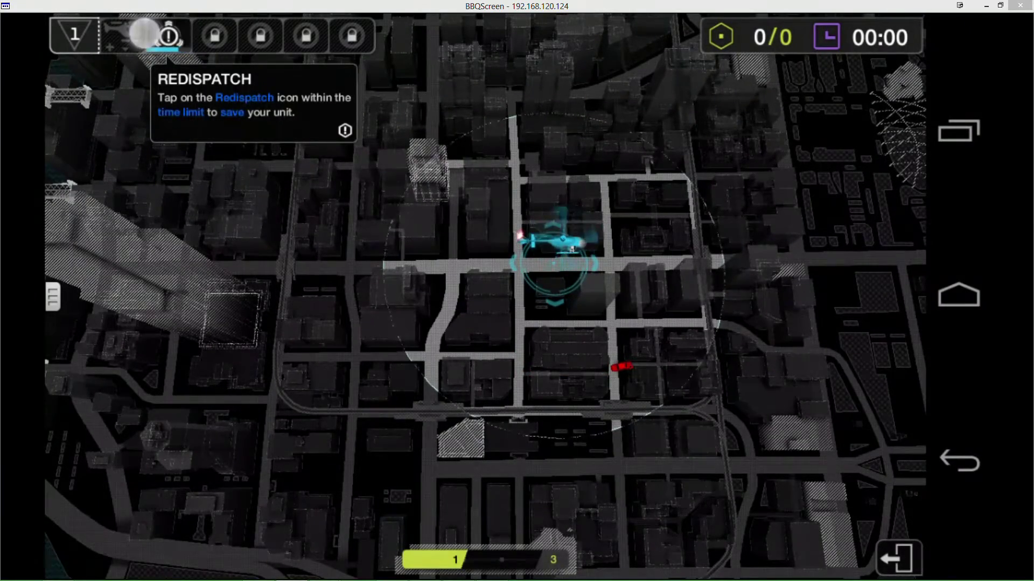
left_click(143, 37)
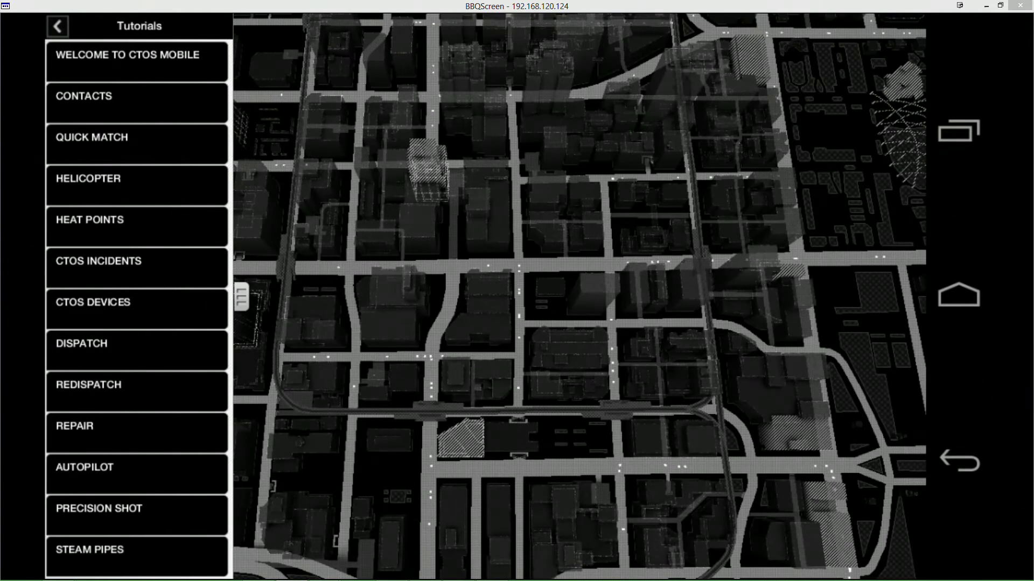
Play the Repair tutorial past the helicopter damage tip.
left_click(137, 433)
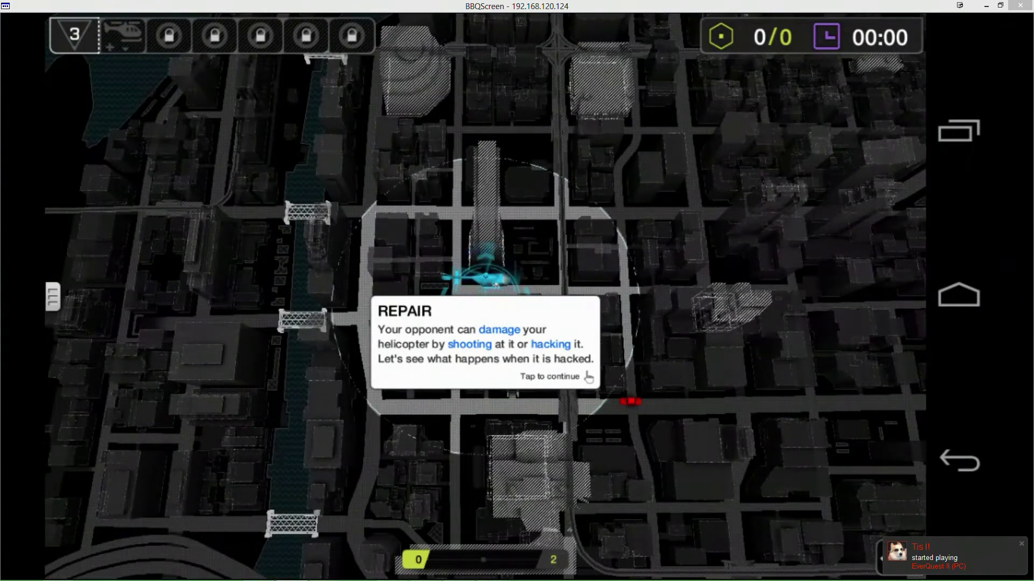
left_click(550, 377)
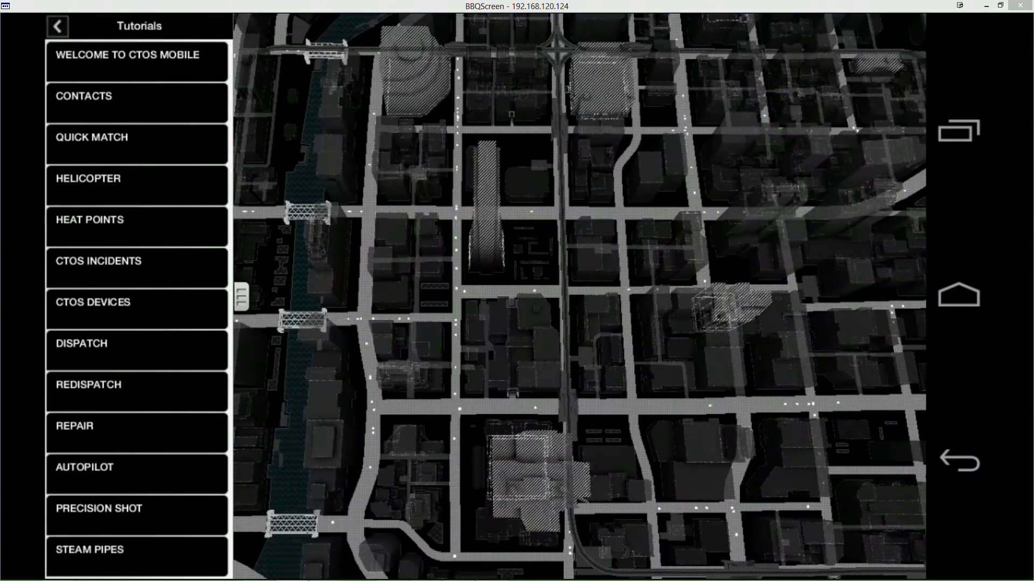
Start the Autopilot tutorial, then answer YES to quit it and reach the main menu.
left_click(84, 467)
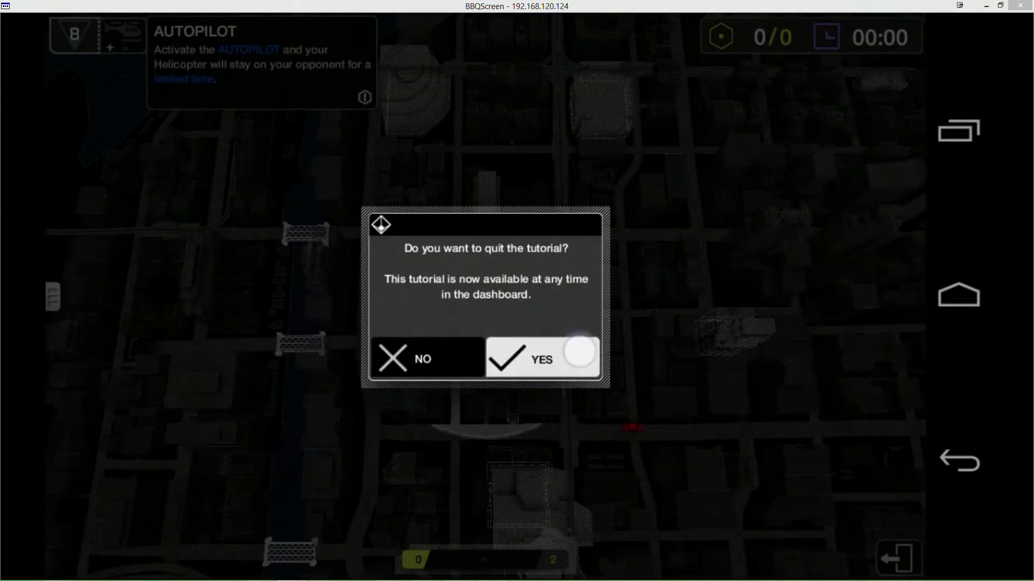
left_click(540, 359)
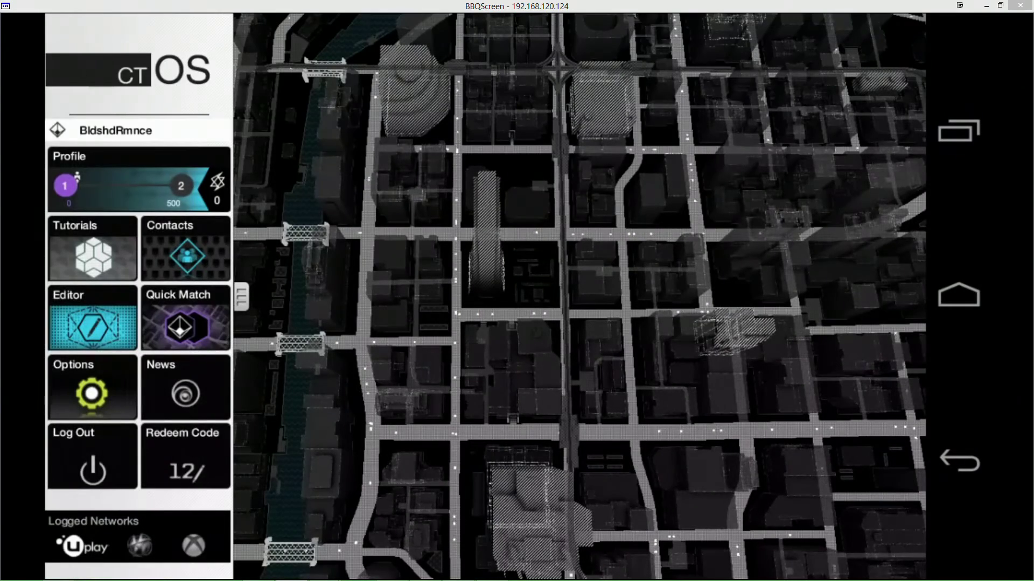
View the STEAM PIPES tutorial tip, return to the dashboard and start a Quick Match player search.
left_click(92, 248)
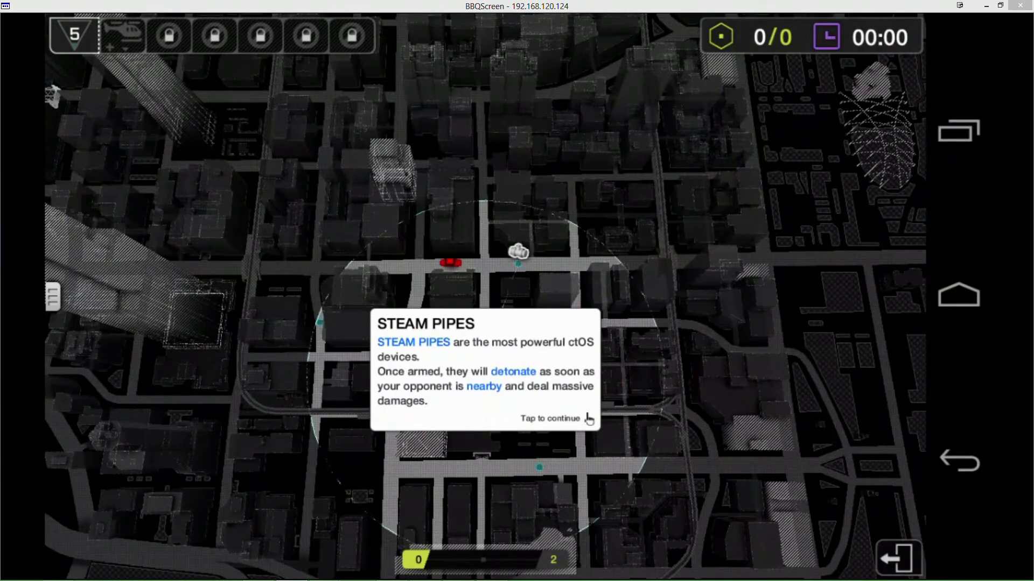
left_click(550, 418)
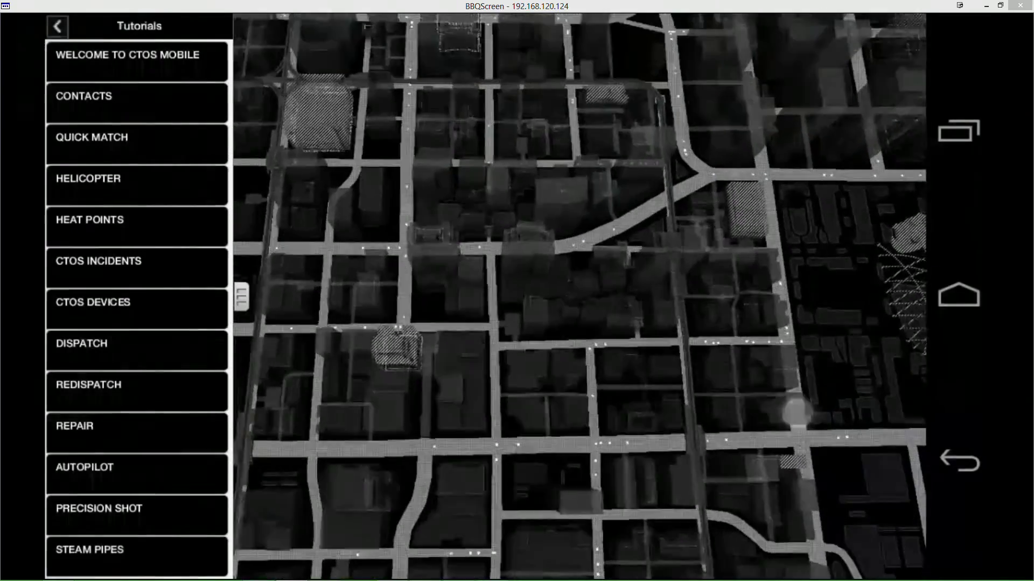
left_click(57, 26)
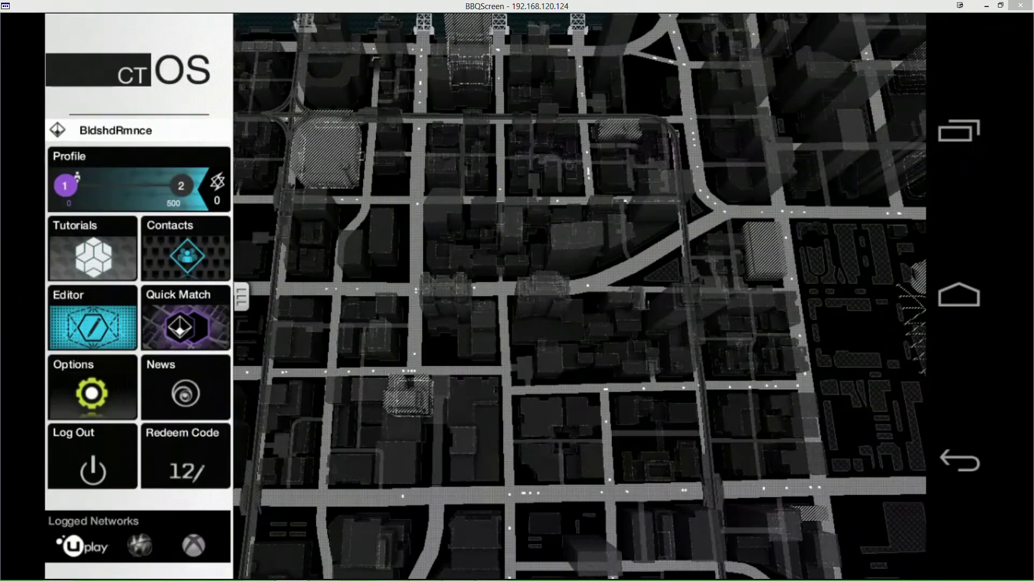
left_click(184, 319)
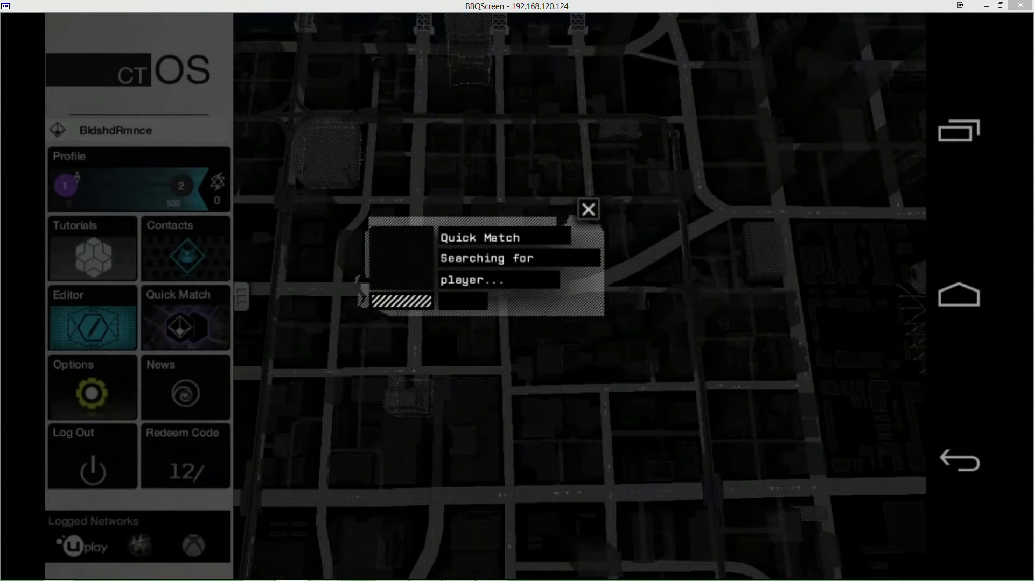